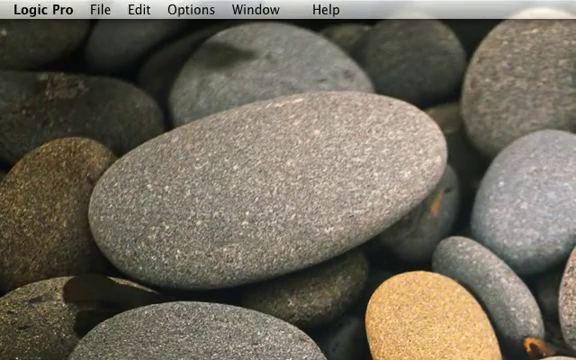
Start a new empty project from the File menu
click(102, 10)
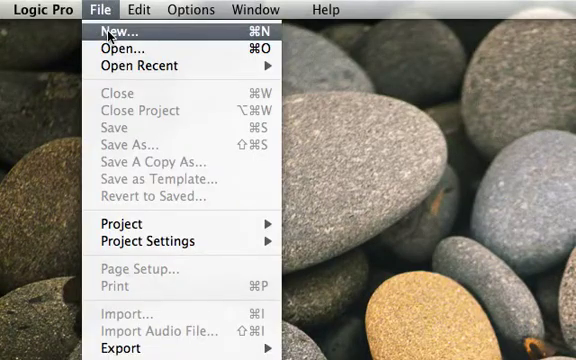
mouse_move(100, 37)
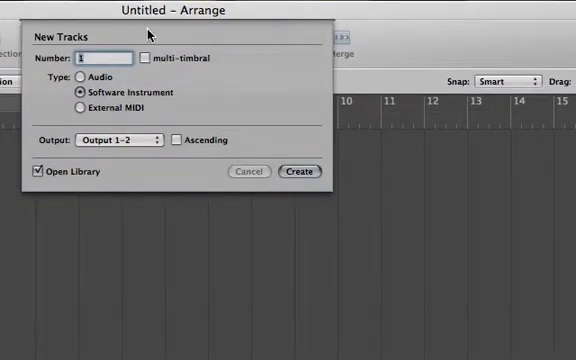
mouse_move(143, 37)
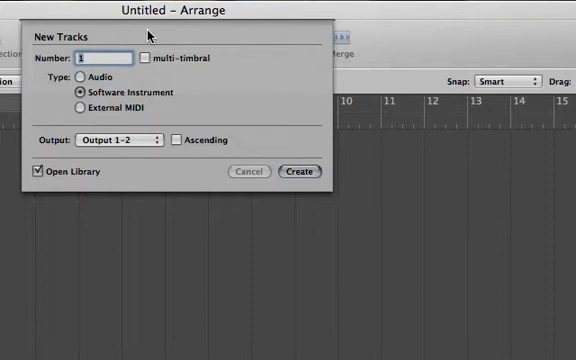
Create four Software Instrument tracks (Inst 1 to Inst 4)
text(4)
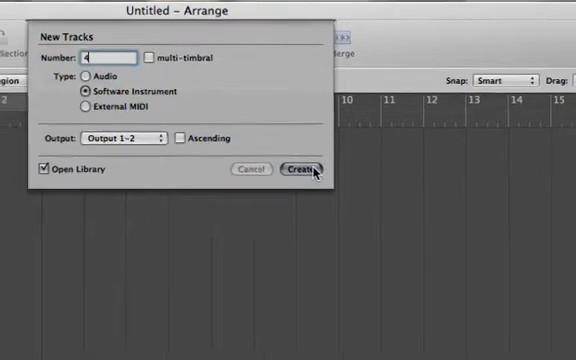
click(304, 170)
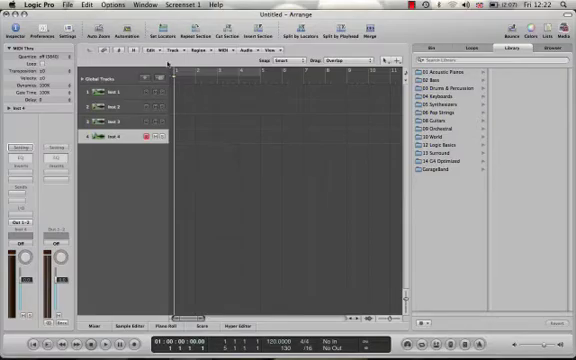
Reopen New Tracks, choose Audio as the type and set Number to 4
click(165, 58)
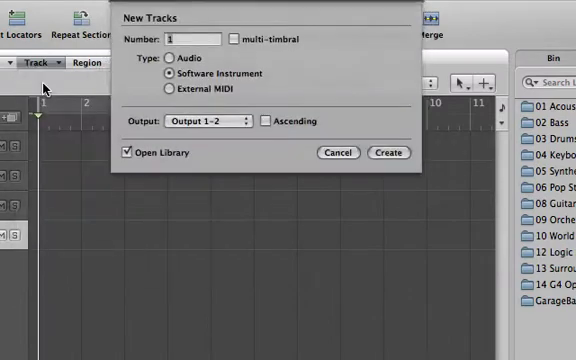
click(167, 87)
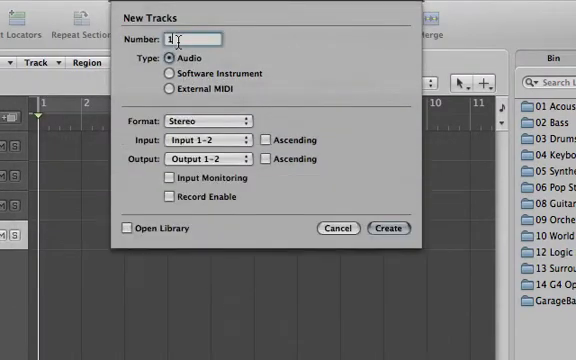
text(4)
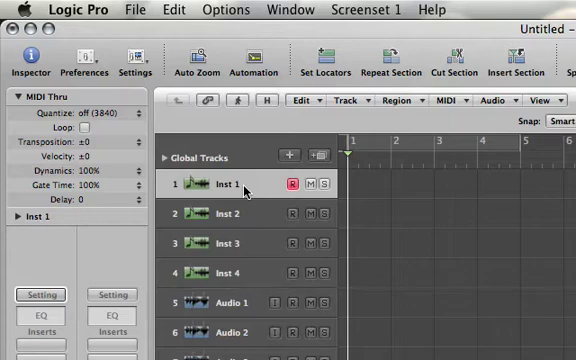
mouse_move(245, 221)
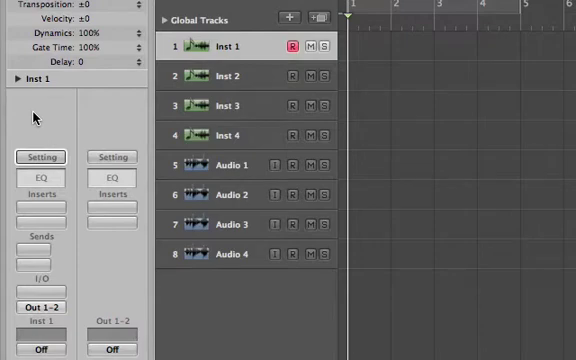
click(240, 103)
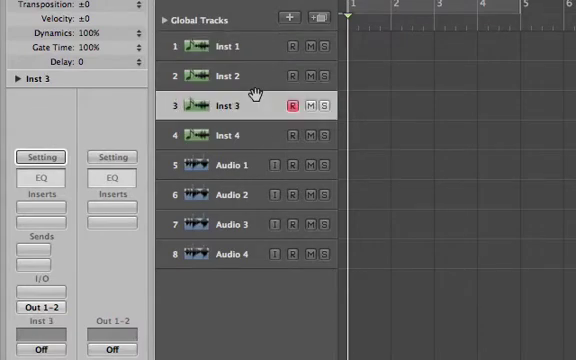
click(230, 165)
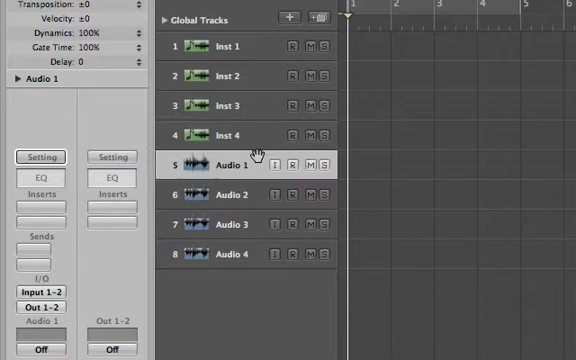
click(230, 193)
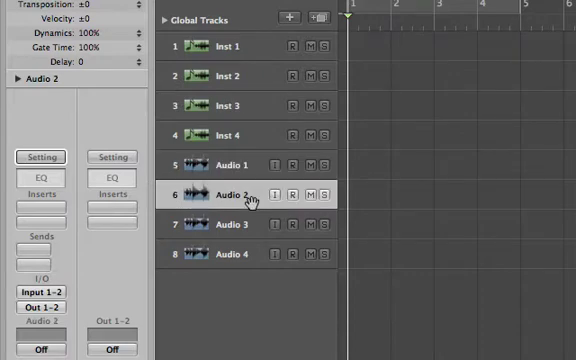
click(228, 161)
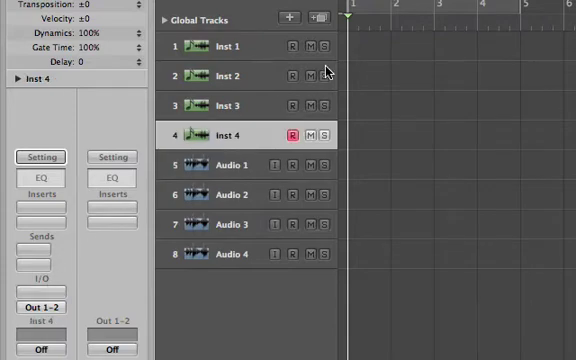
click(210, 47)
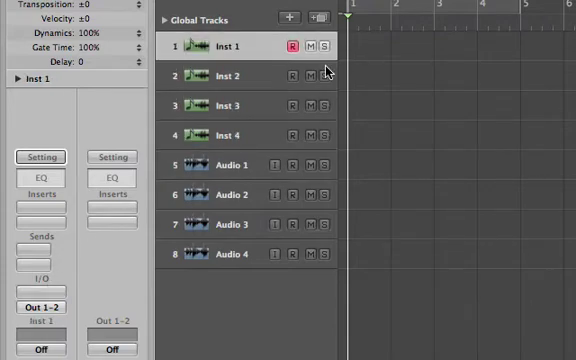
mouse_move(265, 83)
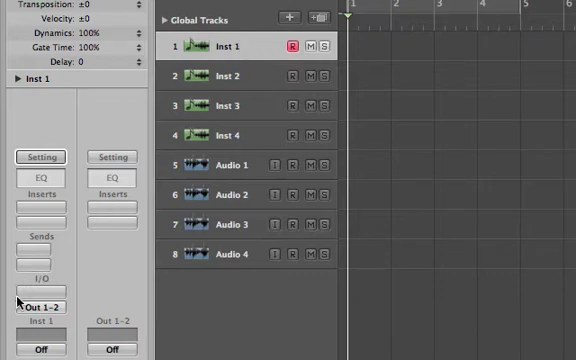
mouse_move(40, 293)
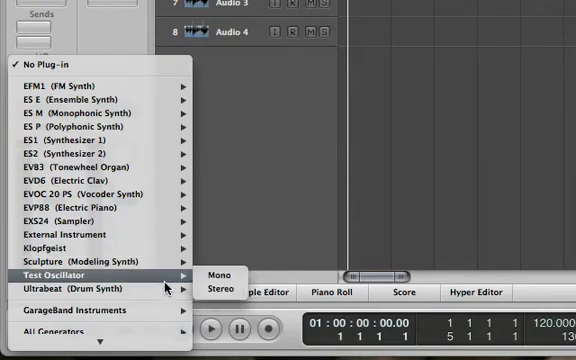
mouse_move(80, 289)
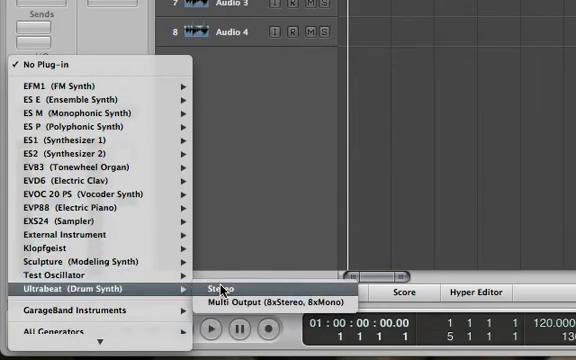
Load Ultrabeat (Drum Synth) in stereo on Inst 1's instrument slot
click(217, 287)
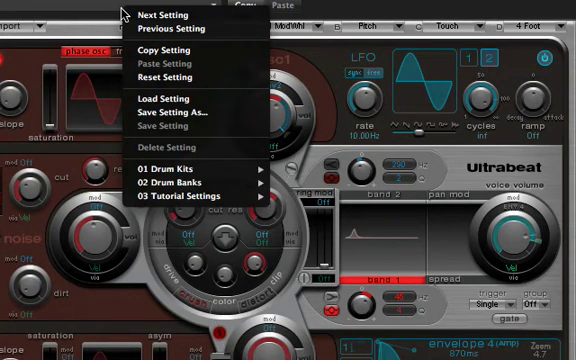
mouse_move(200, 138)
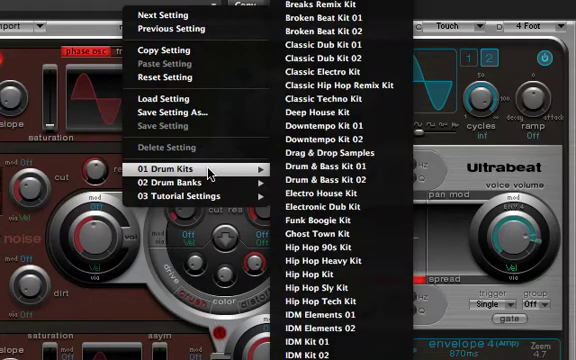
mouse_move(335, 164)
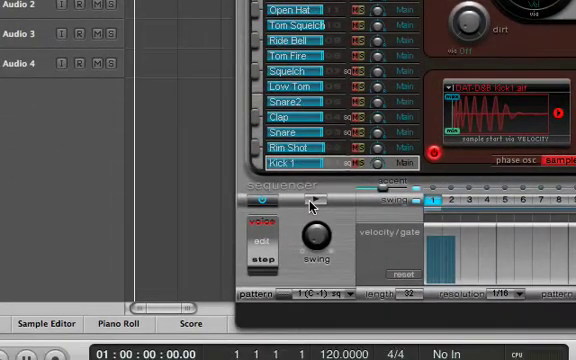
Drag the Ultrabeat pattern onto the first track at bar 1
click(310, 202)
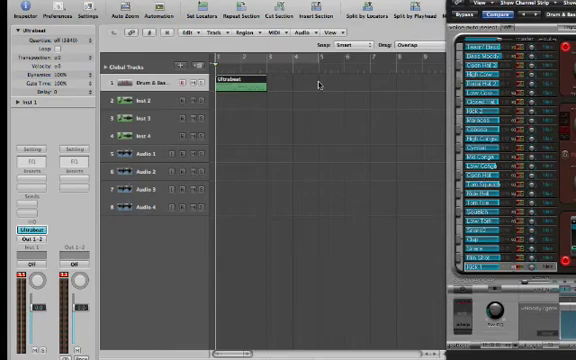
mouse_move(317, 87)
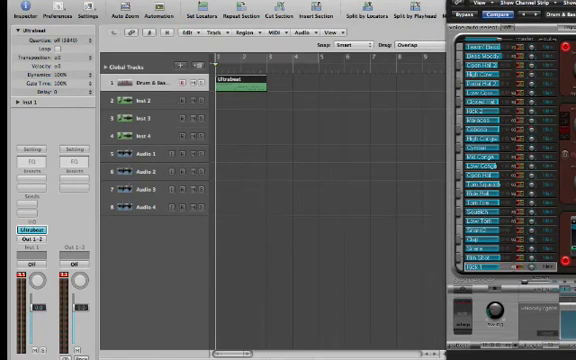